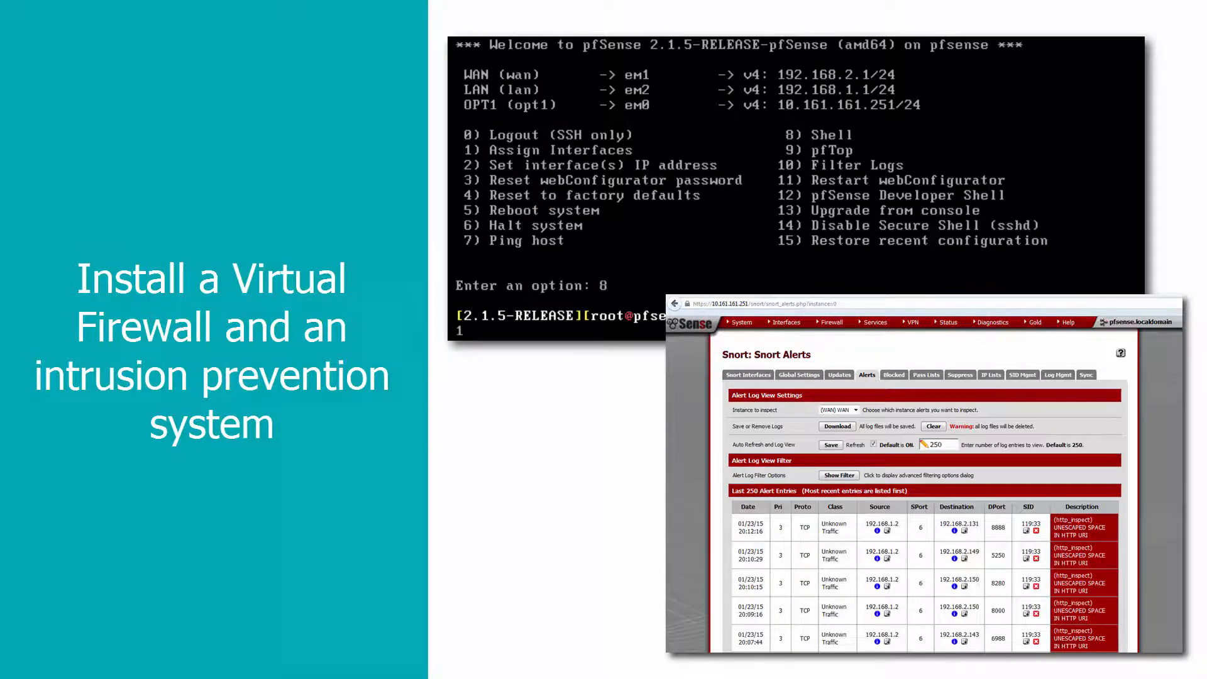
- Advance the slideshow past the virtual firewall and intrusion prevention slide
{"action": "key", "text": "right"}
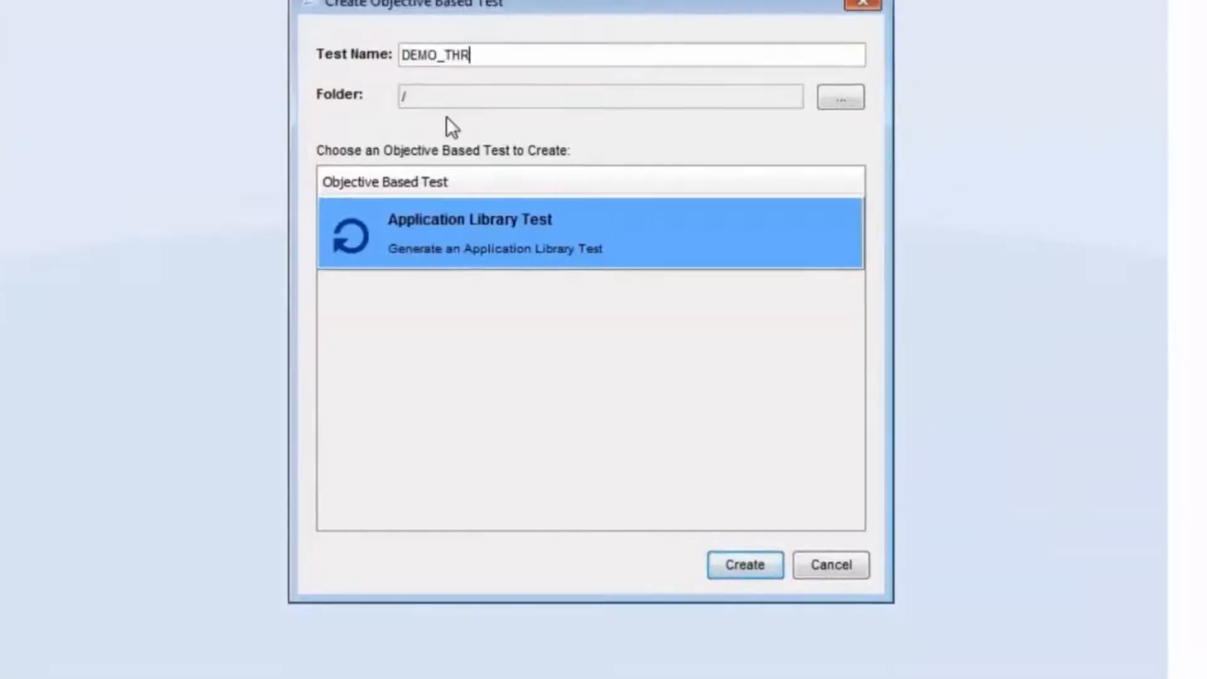
- Create DEMO_THREAT_LiB with client gateway 192.168.2.1/24, server gateway 192.168.1.1/24, networks imported from controller
{"action": "left_click", "coordinate": [743, 564]}
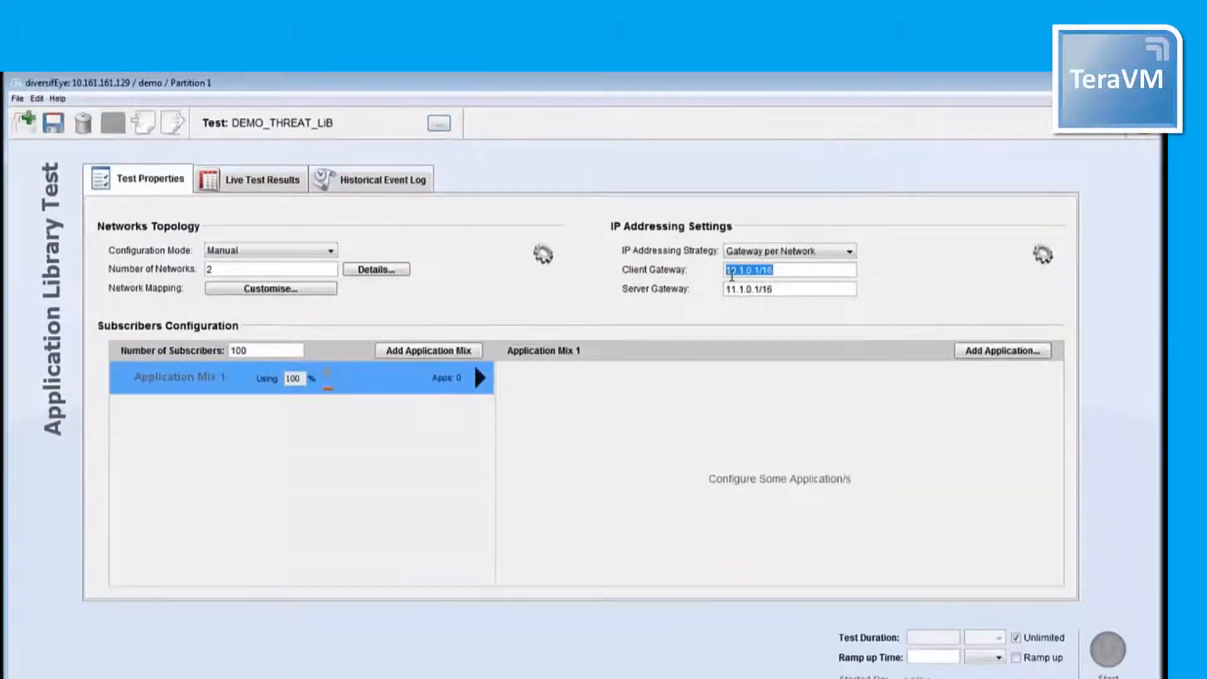
{"action": "type", "text": "192.168"}
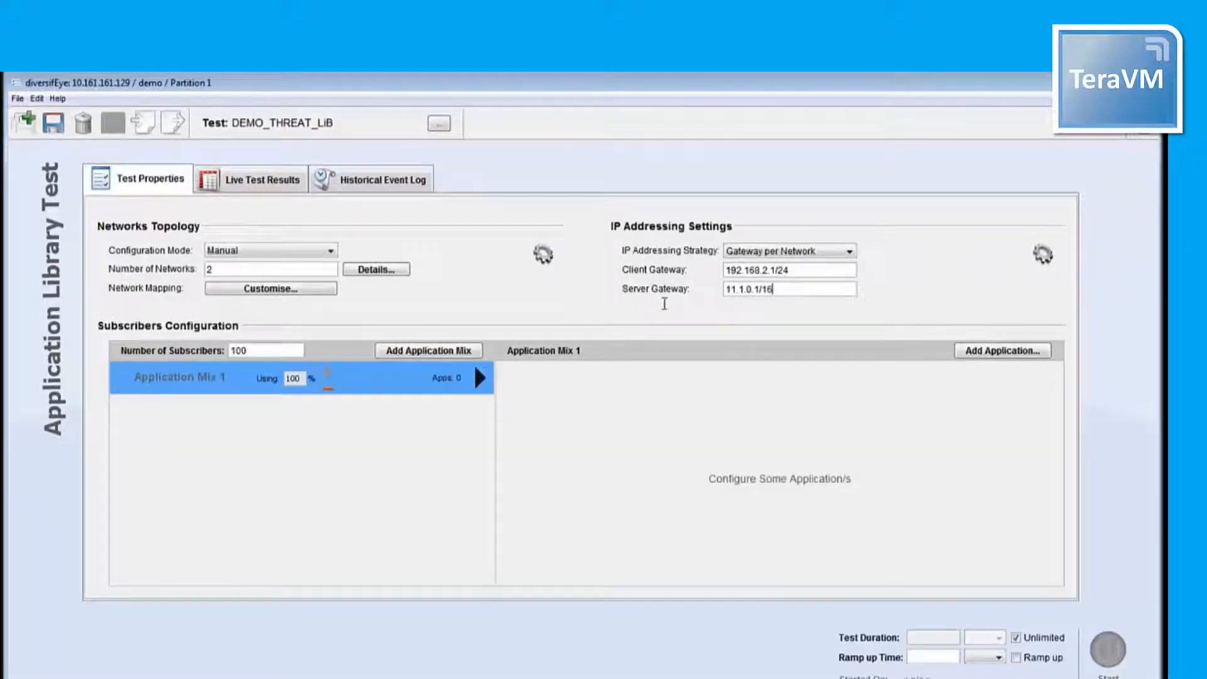
{"action": "type", "text": "192.168.1.1/24"}
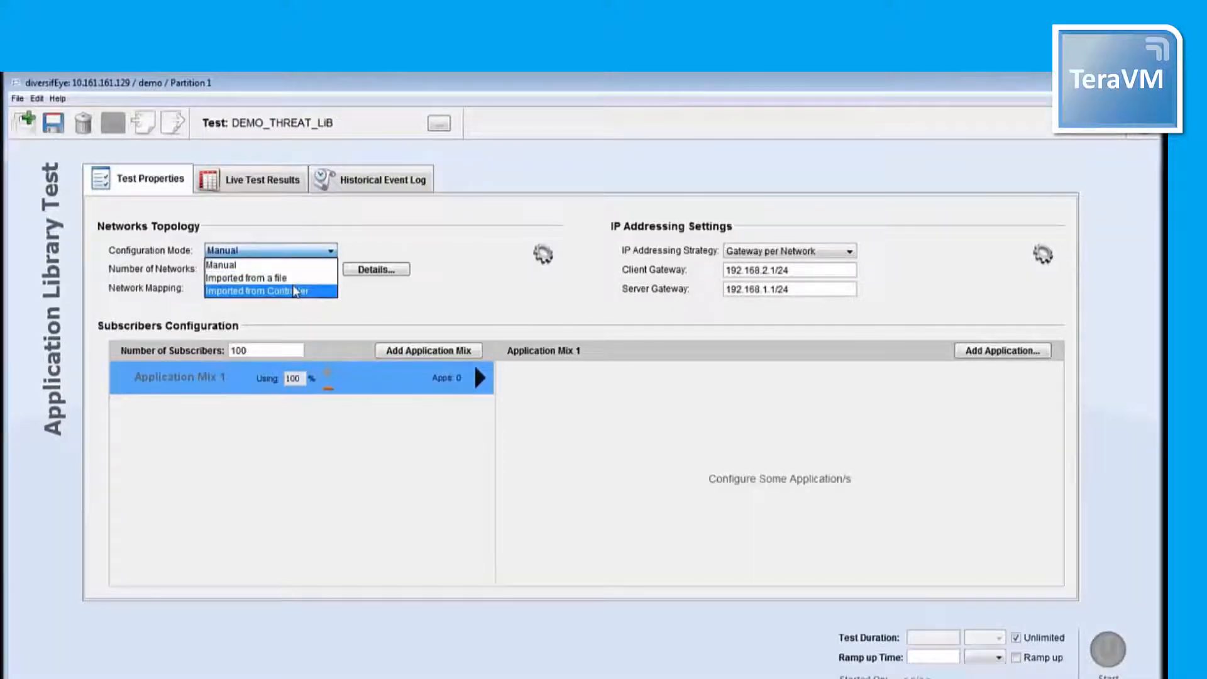
{"action": "left_click", "coordinate": [269, 291]}
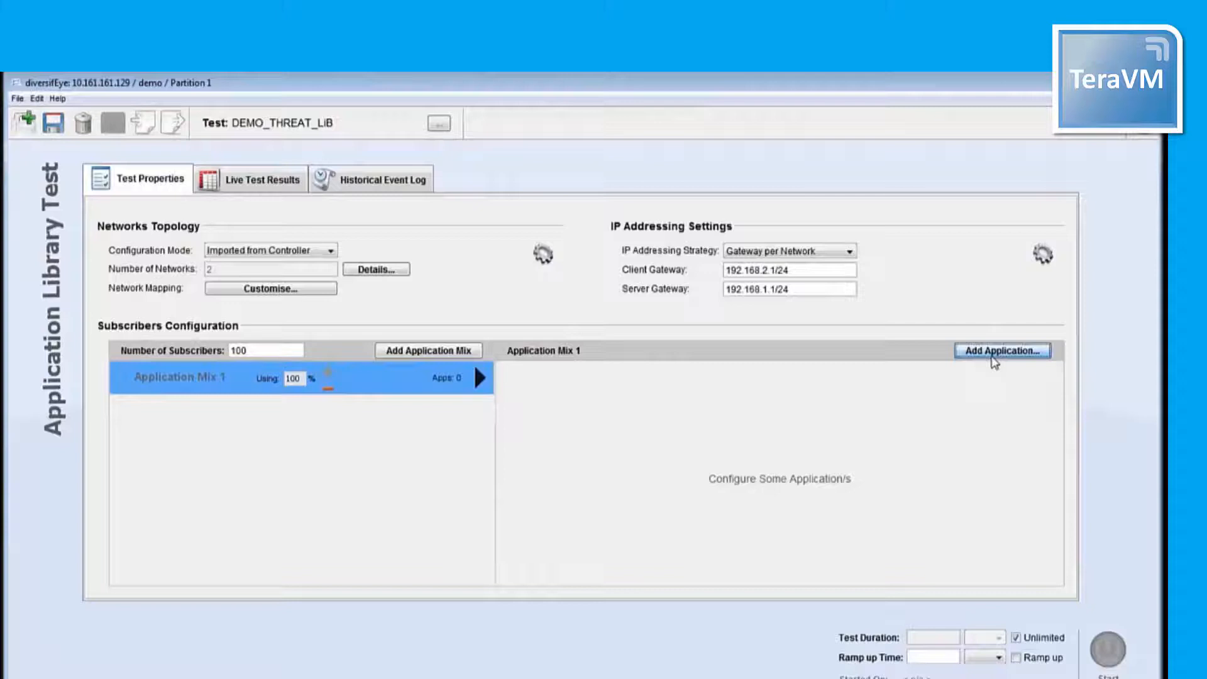
- Add aol-filetransfer and yahoo-conference traffic from the capture library to the application mix
{"action": "left_click", "coordinate": [1001, 351]}
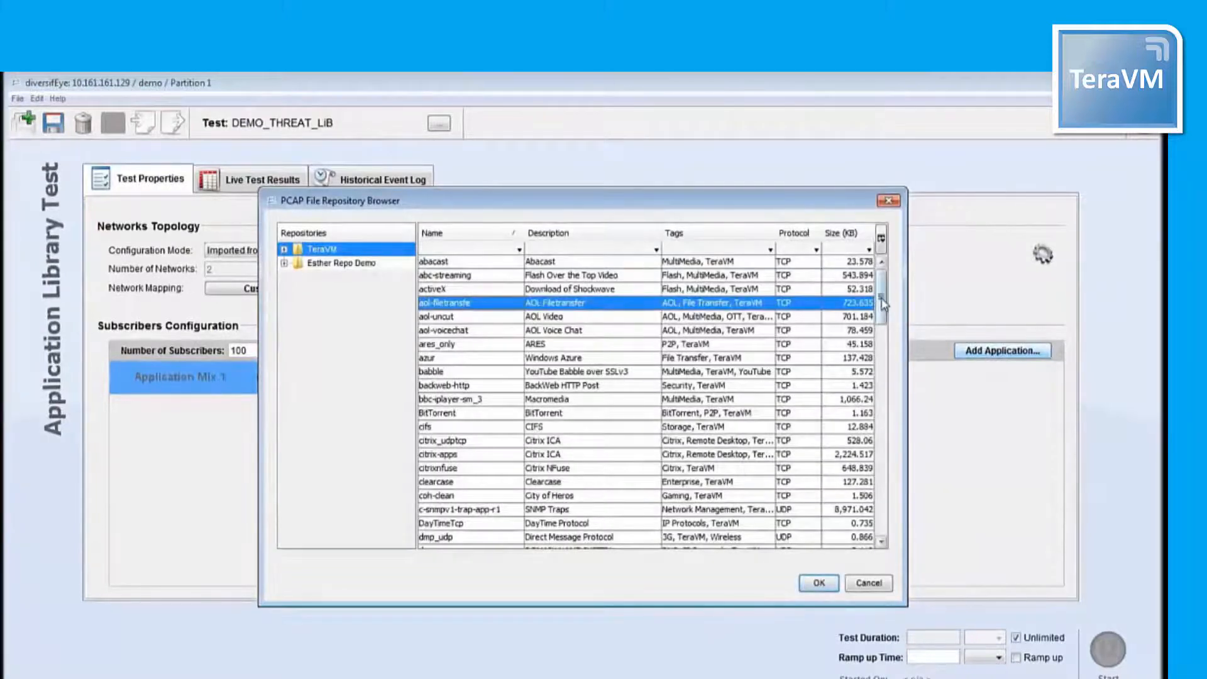
{"action": "scroll", "scroll_direction": "down", "scroll_amount": 3}
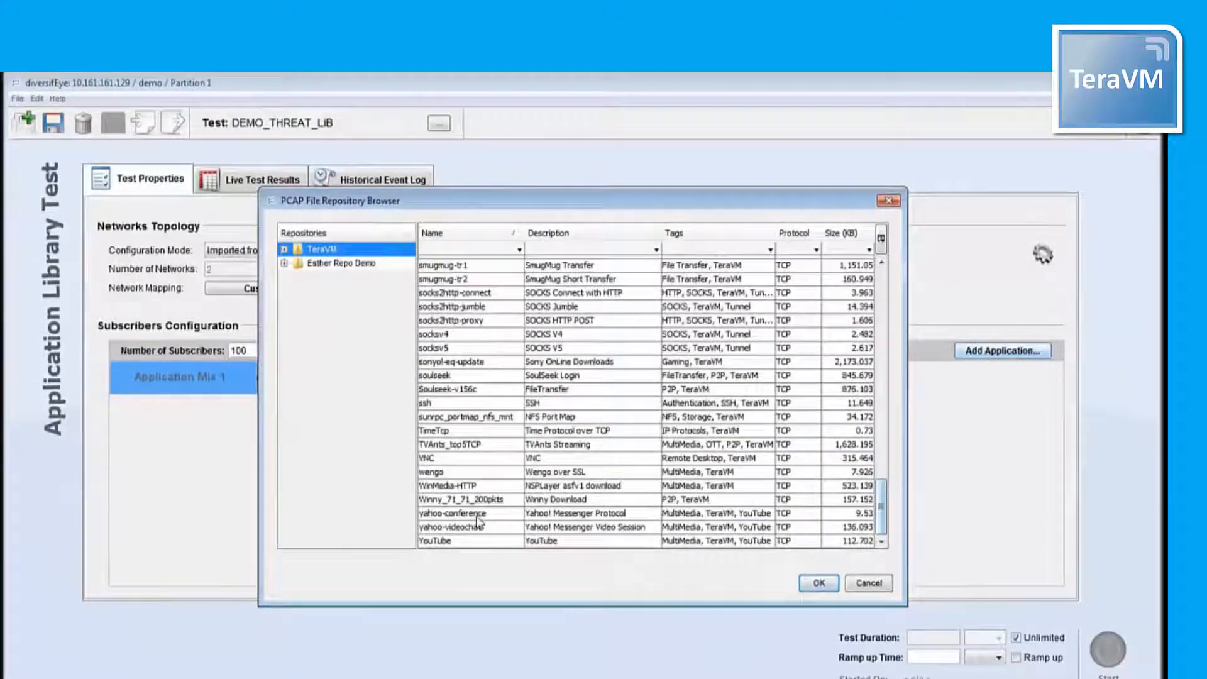
{"action": "left_click", "coordinate": [817, 581]}
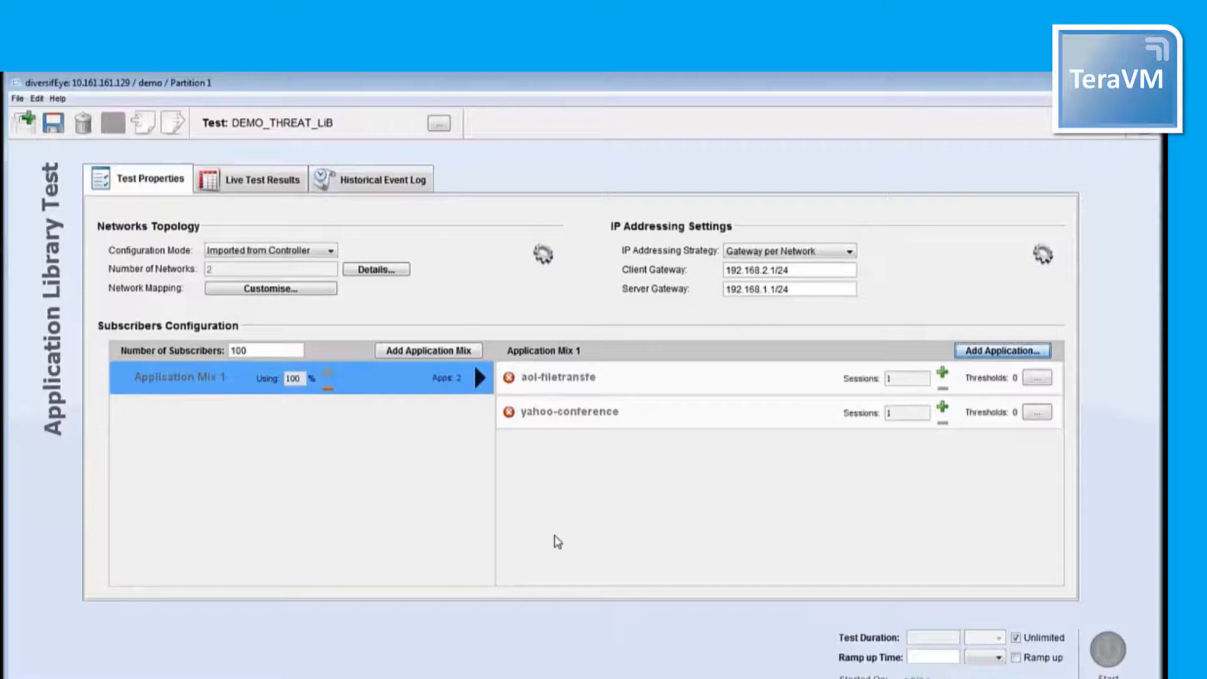
- Add the OpenSSL heartbeat threat captures from TeraVM > Cybersecurity to the application mix
{"action": "left_click", "coordinate": [1002, 351]}
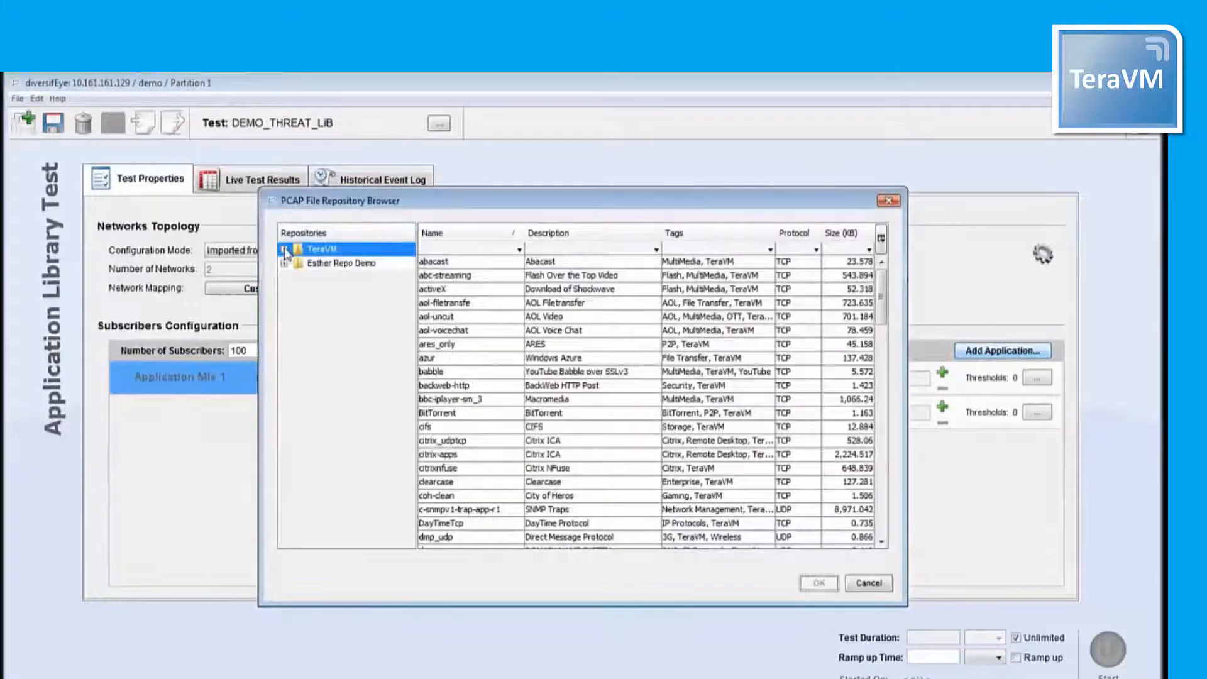
{"action": "left_click", "coordinate": [285, 249]}
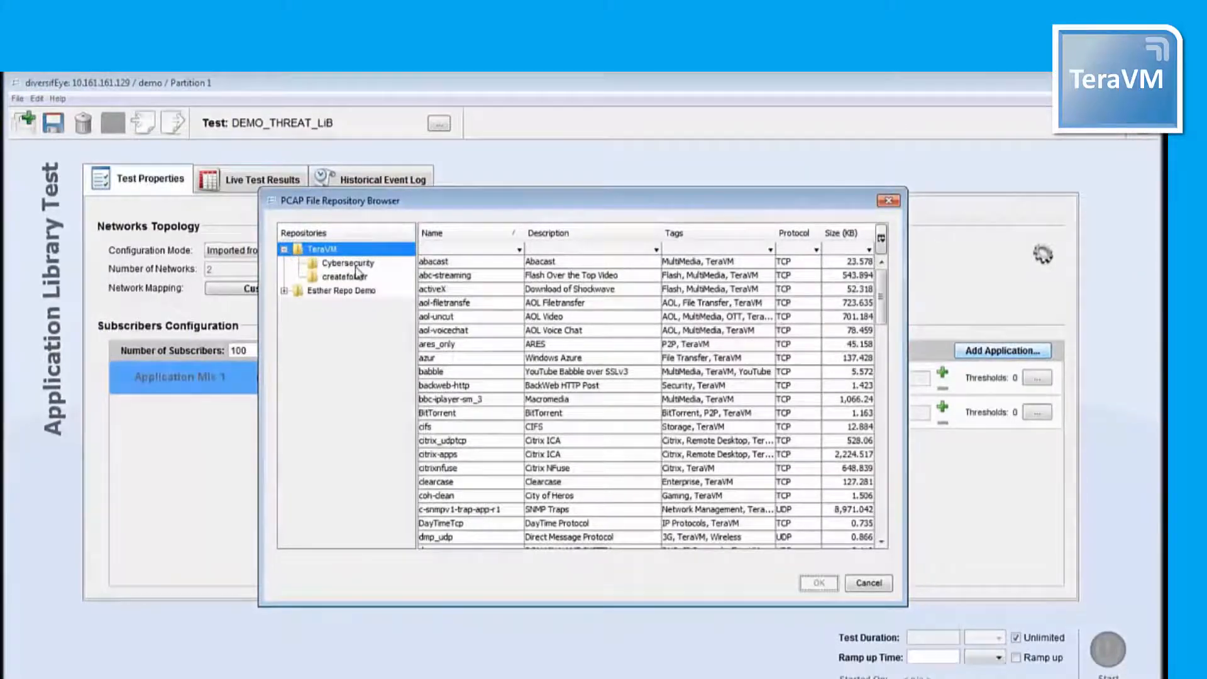
{"action": "left_click", "coordinate": [347, 263]}
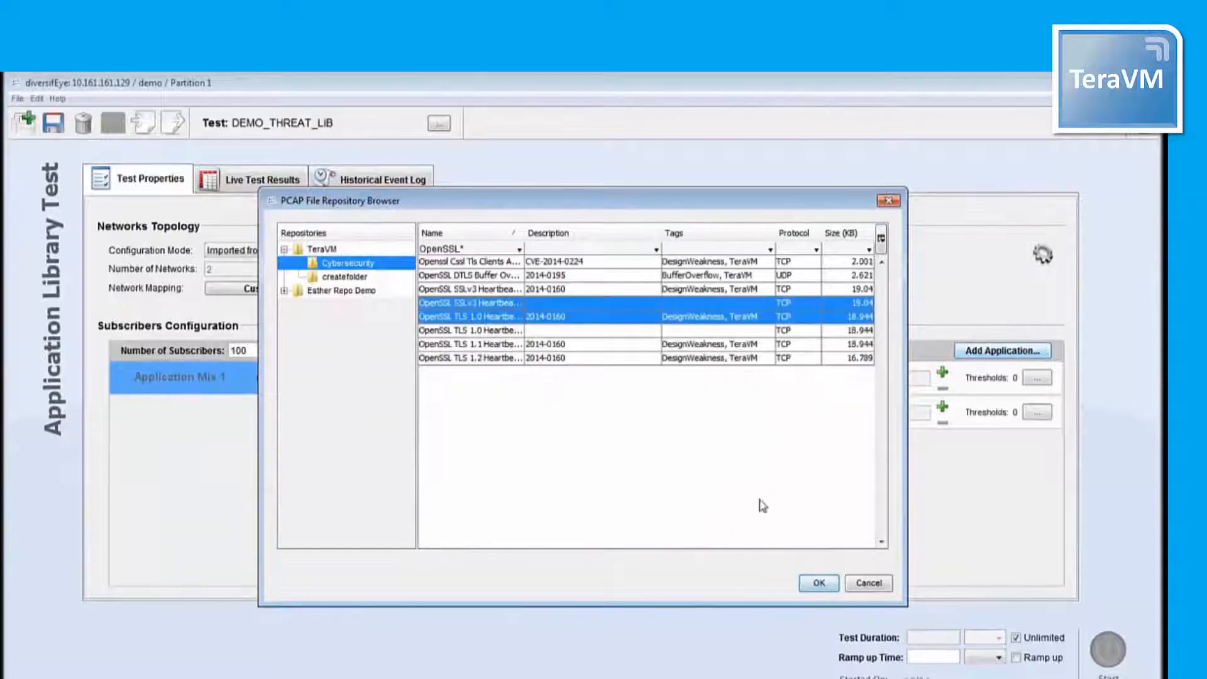
{"action": "left_click", "coordinate": [817, 582]}
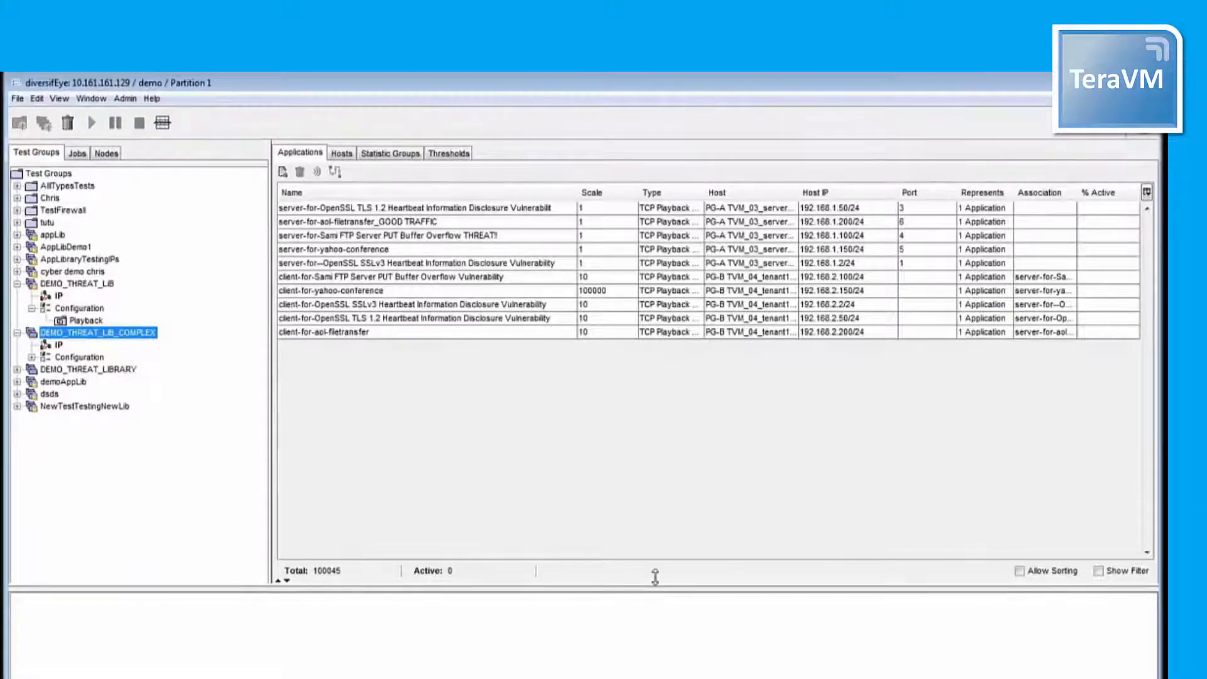
- Review the TLS heartbeat and Sami FTP applications, then the Good Traffic and Threats 2 threshold rules
{"action": "left_click", "coordinate": [416, 207]}
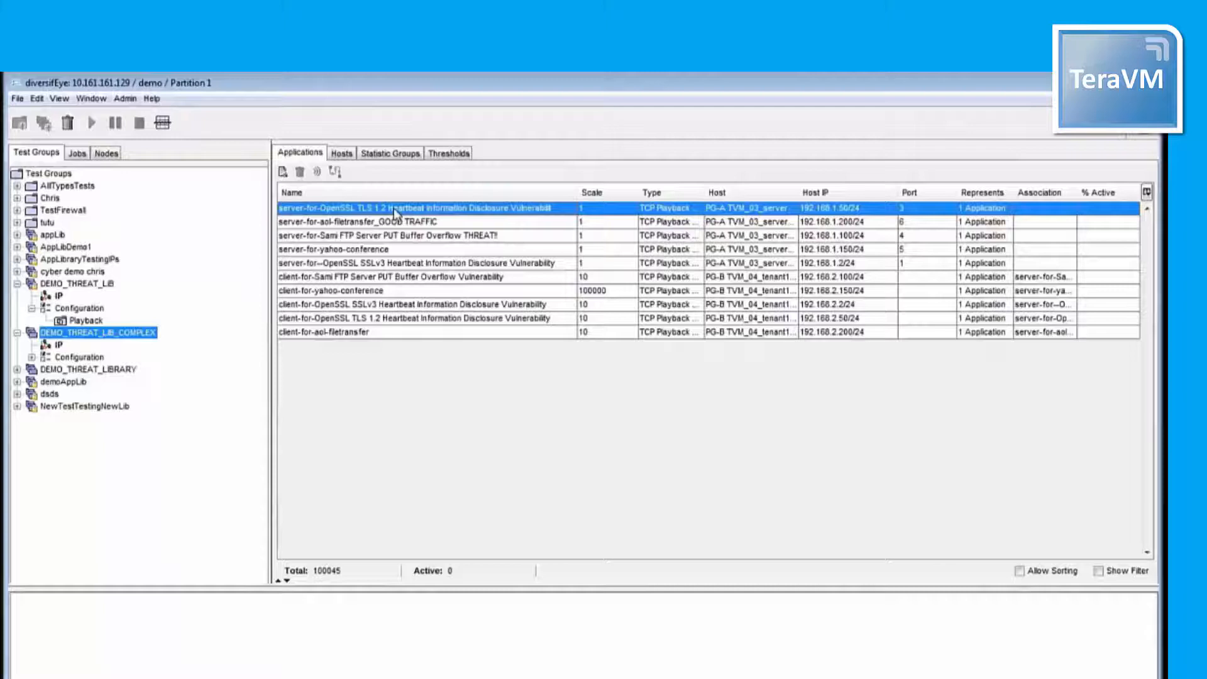
{"action": "left_click", "coordinate": [385, 277]}
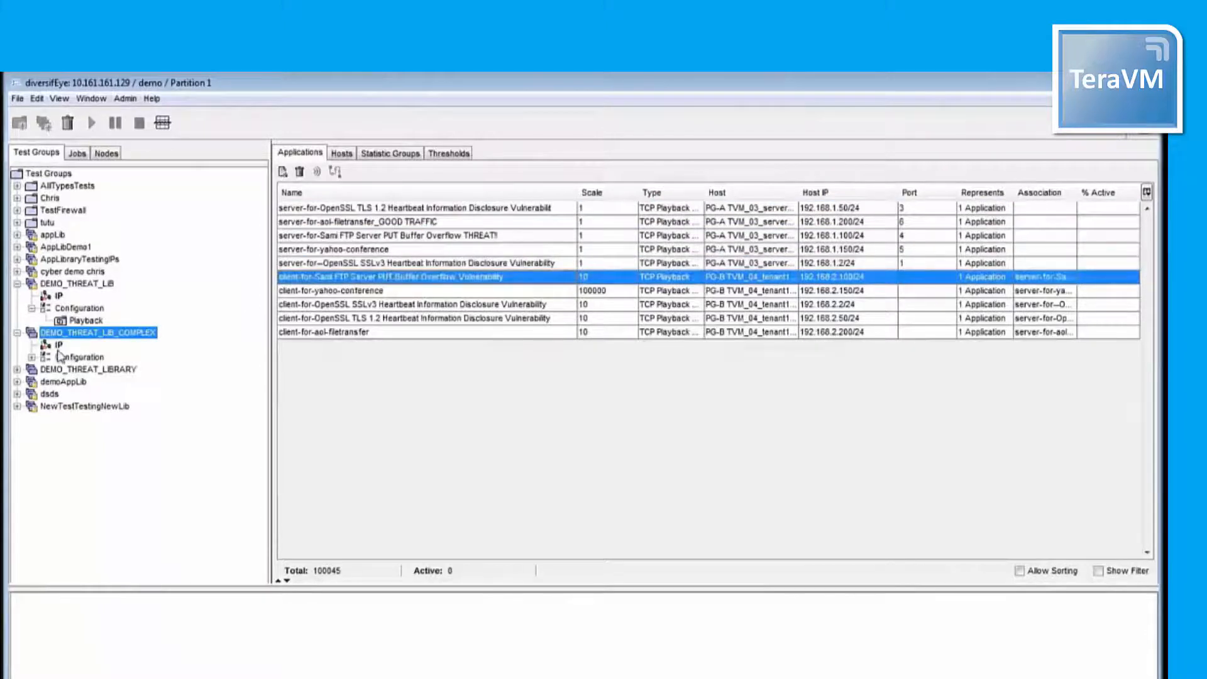
{"action": "left_click", "coordinate": [447, 152]}
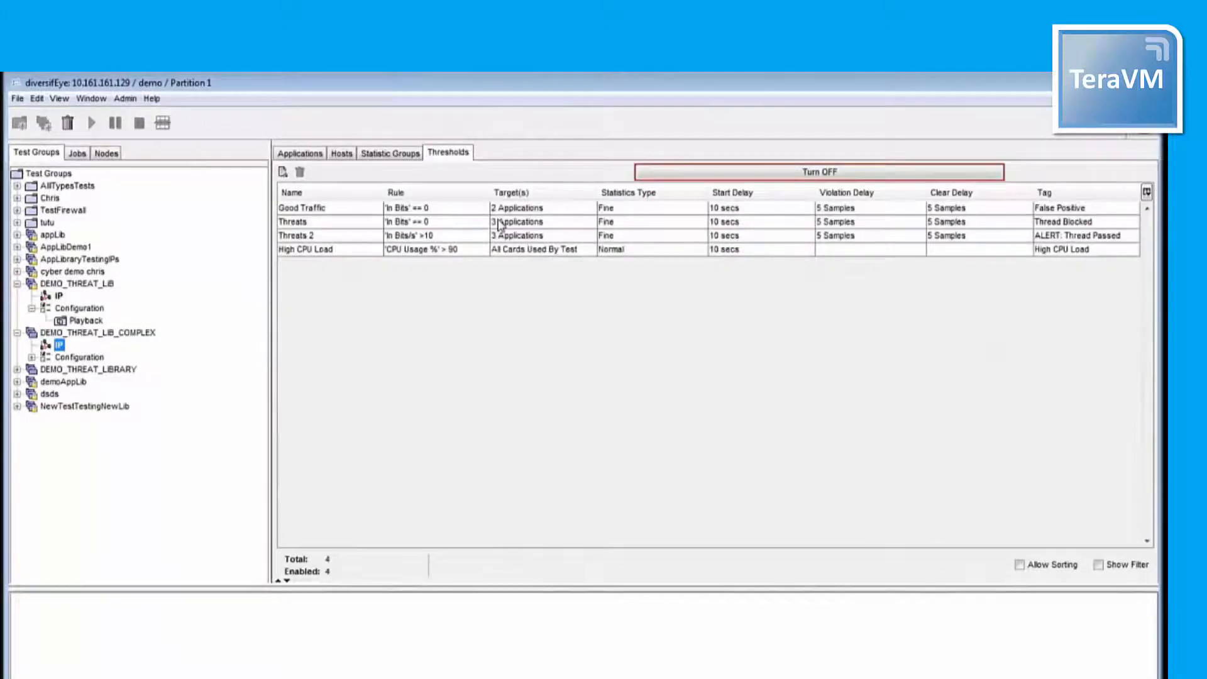
{"action": "left_click", "coordinate": [331, 207]}
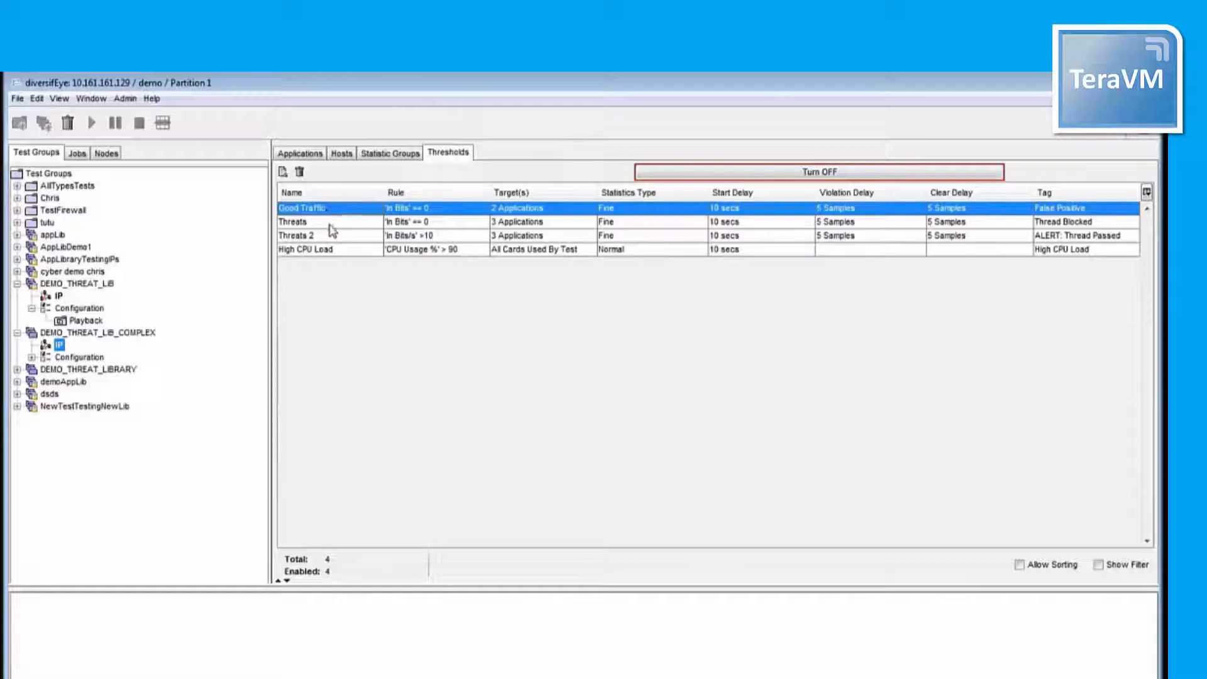
{"action": "left_click", "coordinate": [297, 235]}
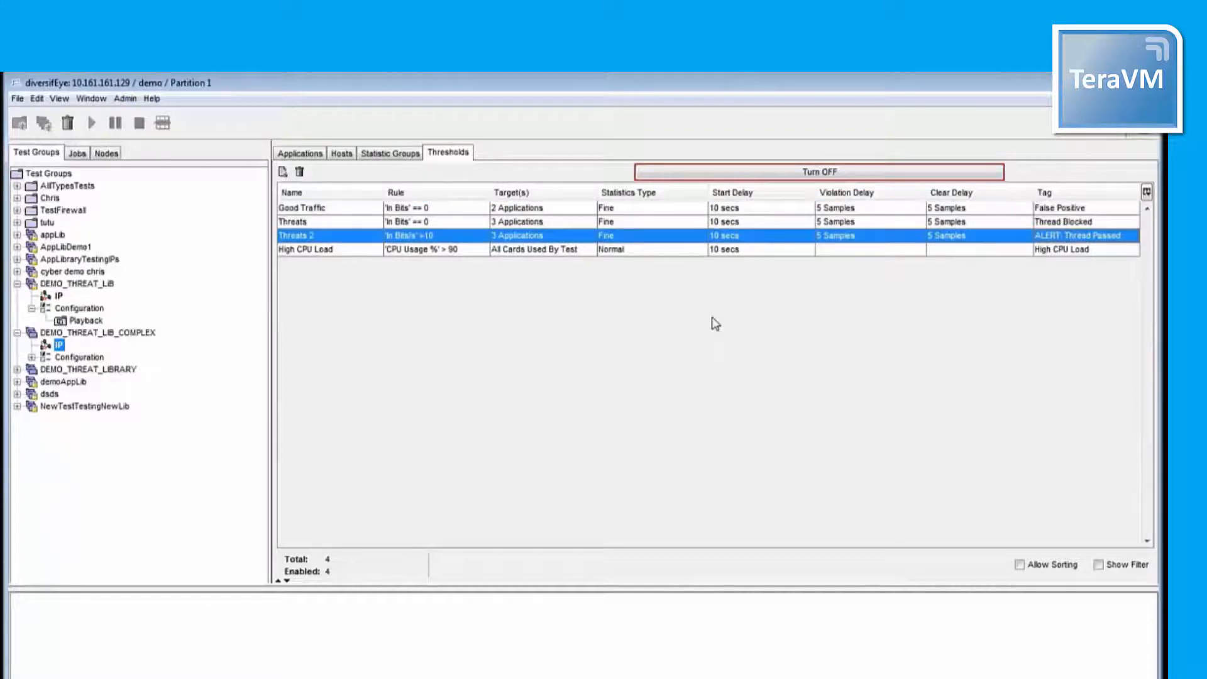
{"action": "mouse_move", "coordinate": [435, 447]}
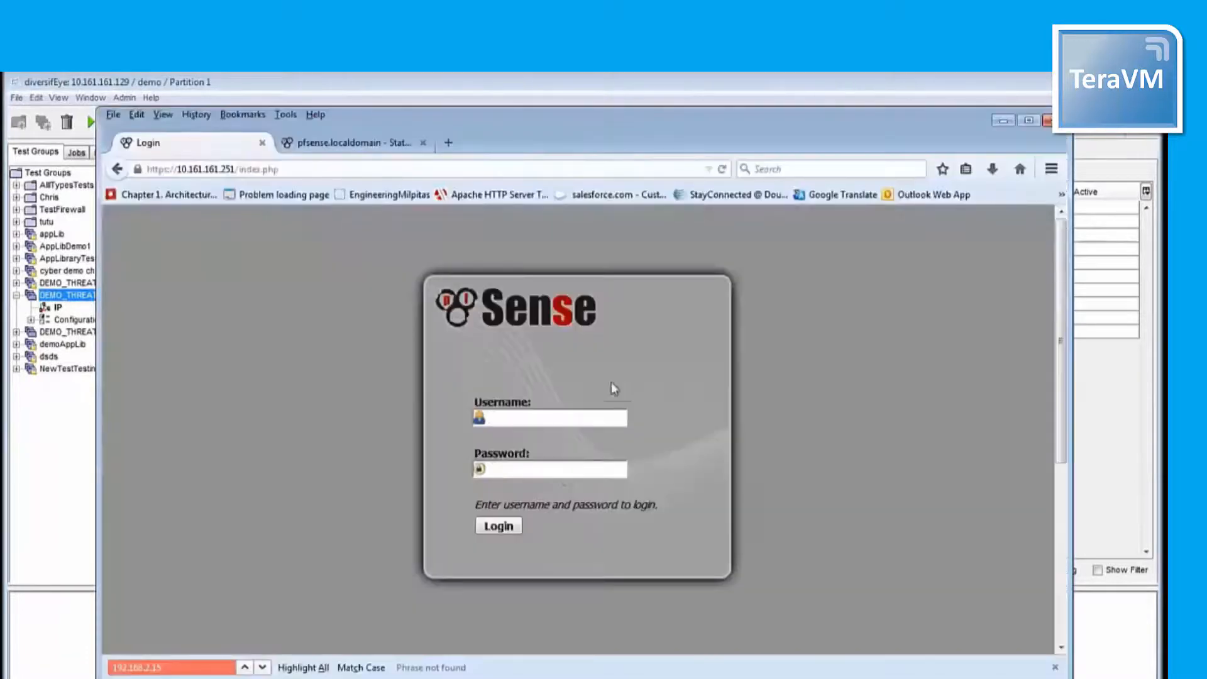
- Log in to pfSense as admin and view the Snort service alerts page
{"action": "type", "text": "admin"}
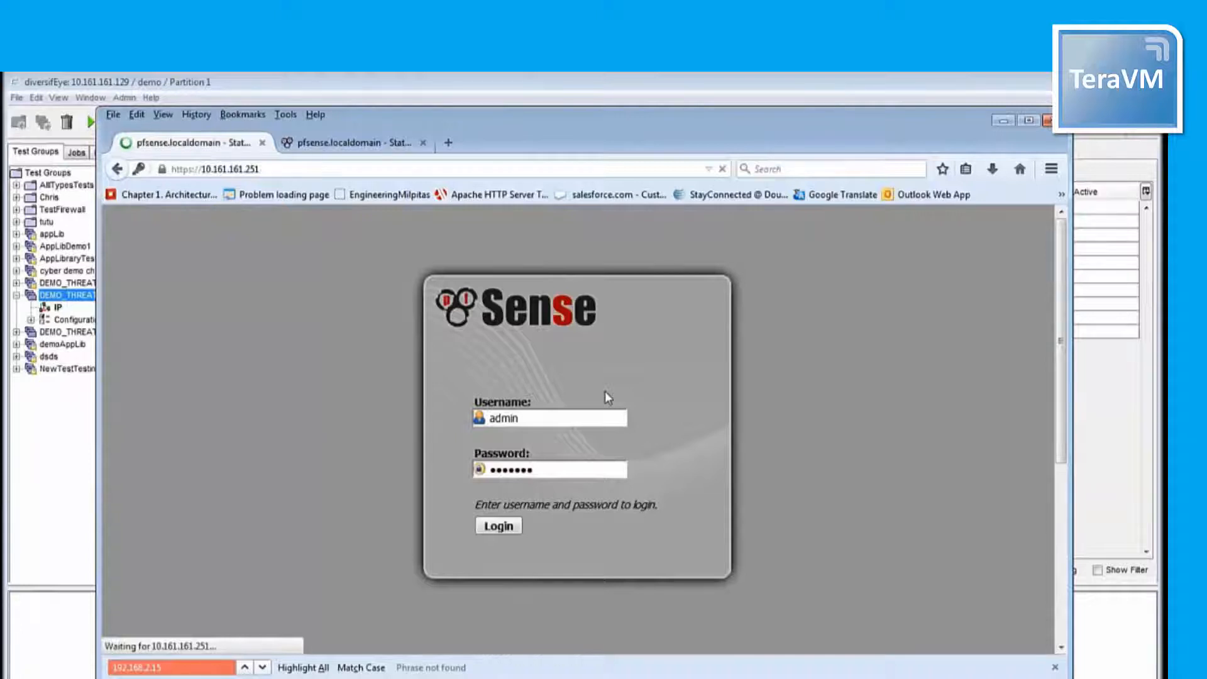
{"action": "left_click", "coordinate": [498, 525]}
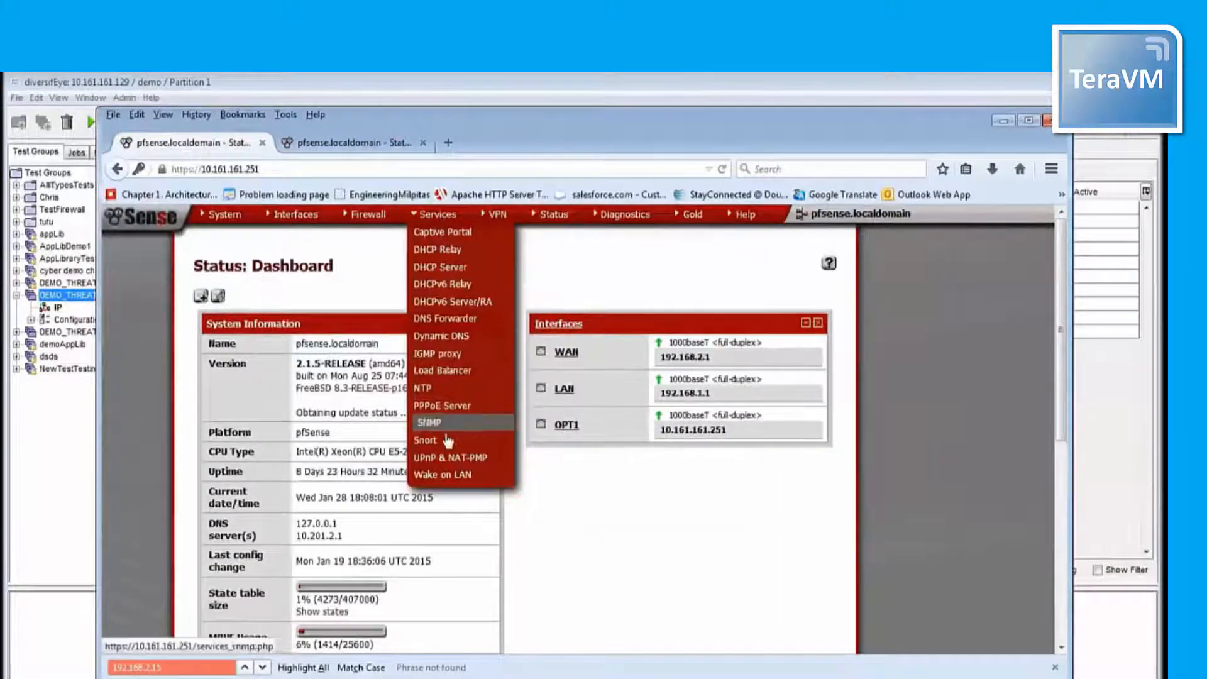
{"action": "left_click", "coordinate": [424, 440]}
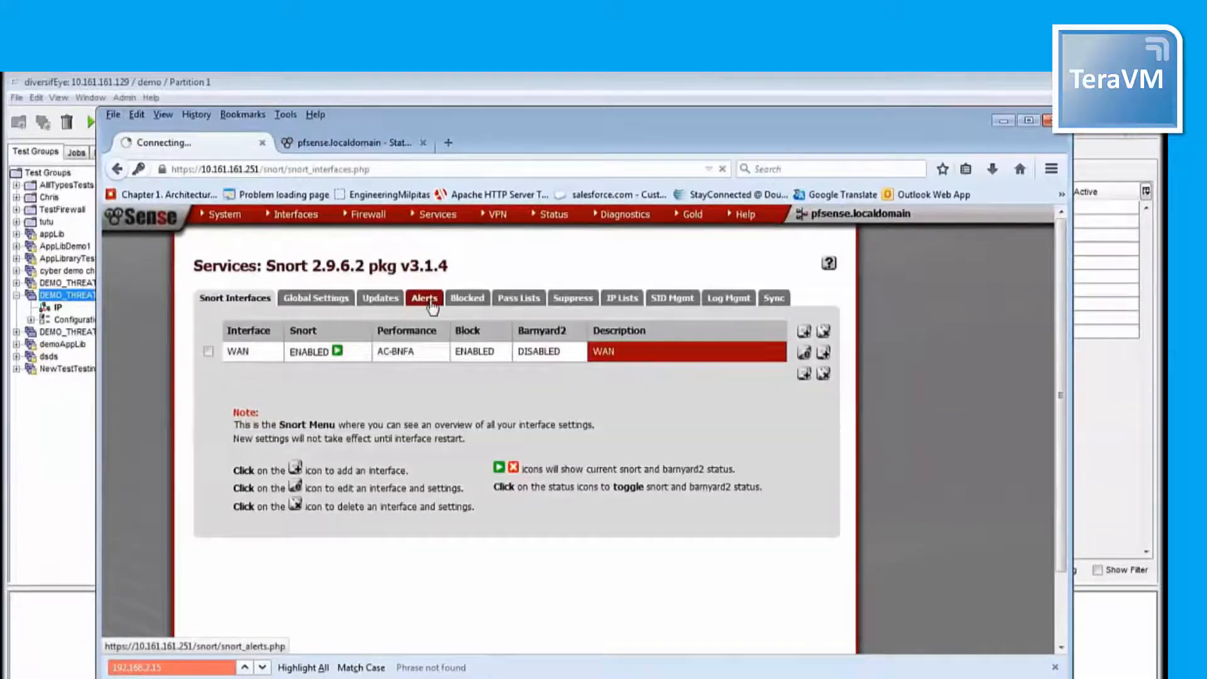
{"action": "left_click", "coordinate": [466, 297]}
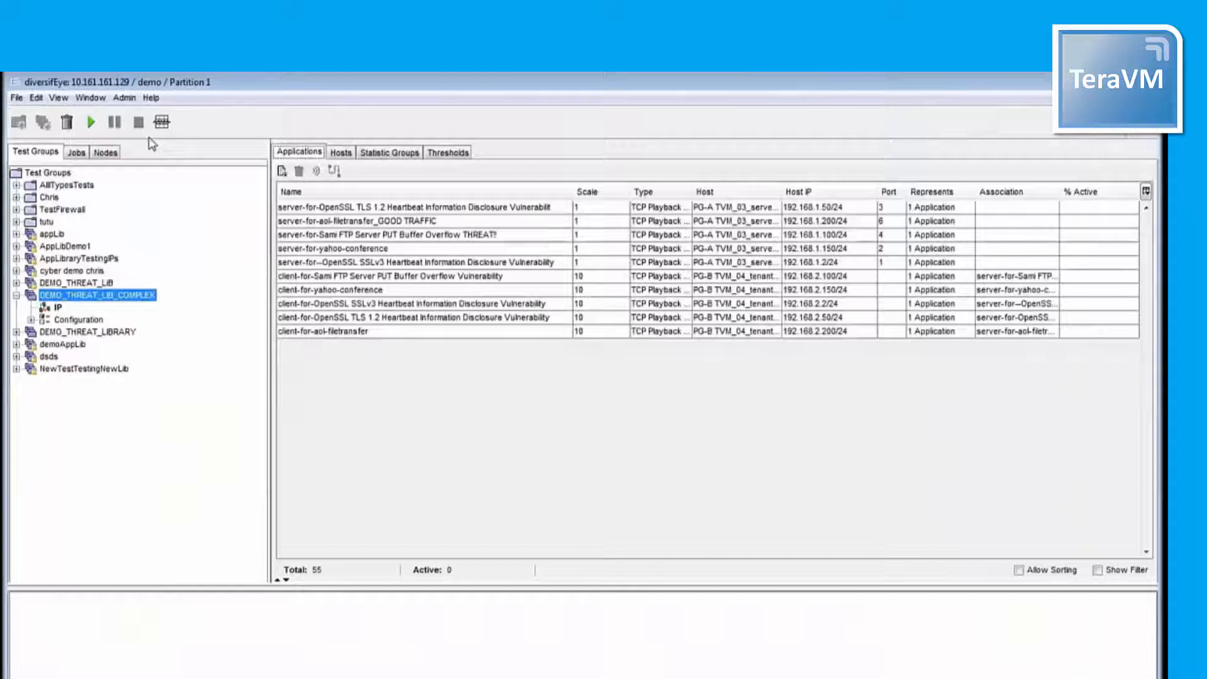
- Start the DEMO_THREAT_LIB_COMPLEX threat test from the toolbar play button
{"action": "left_click", "coordinate": [91, 122]}
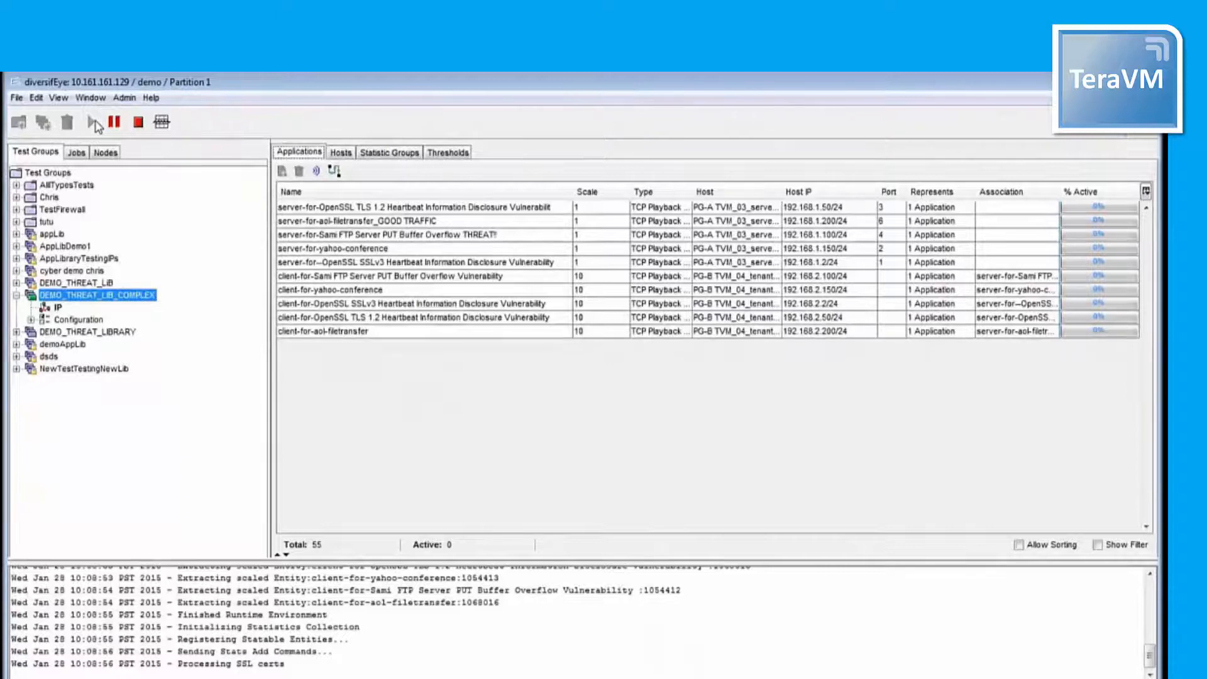
{"action": "left_click", "coordinate": [90, 122]}
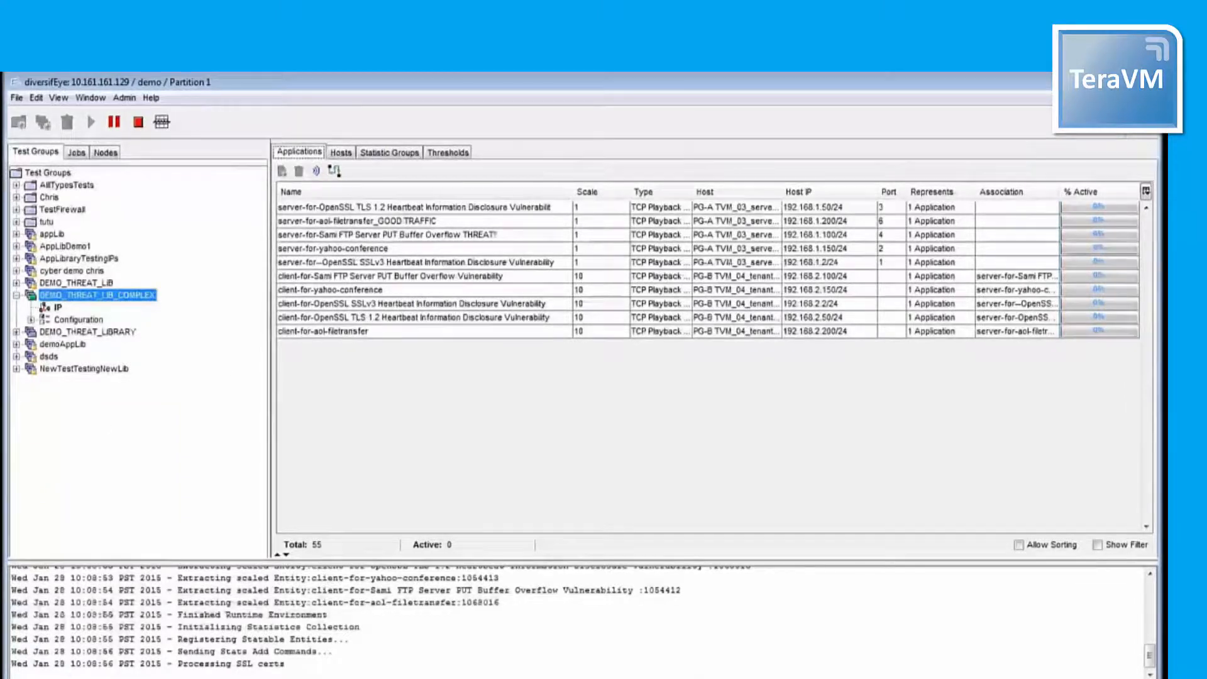
{"action": "left_click", "coordinate": [90, 122]}
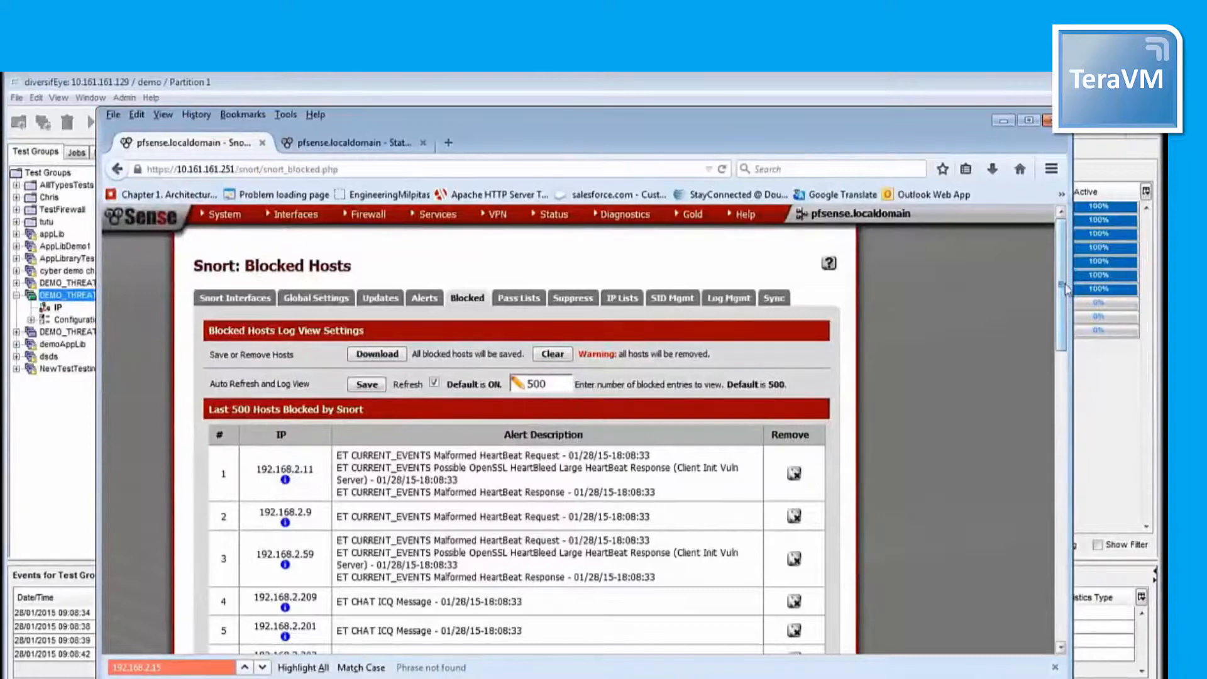
- Scroll the Snort blocked hosts list to show malformed heartbeat and HeartBleed alerts
{"action": "scroll", "scroll_direction": "down", "scroll_amount": 3}
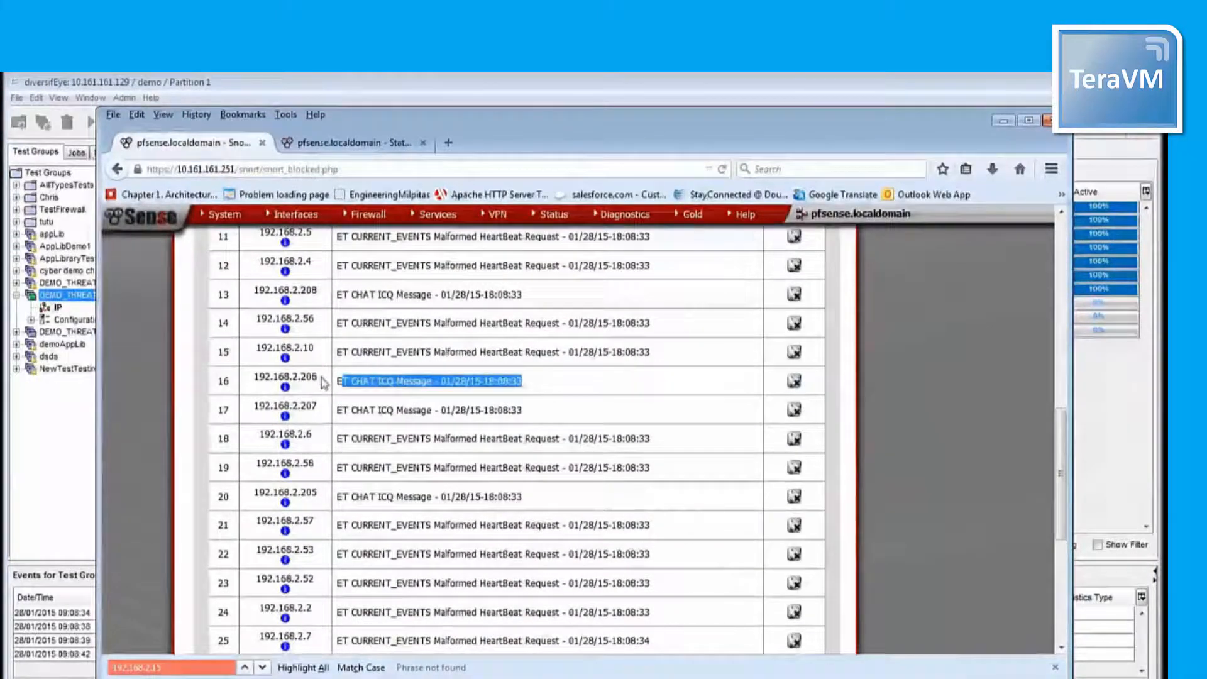